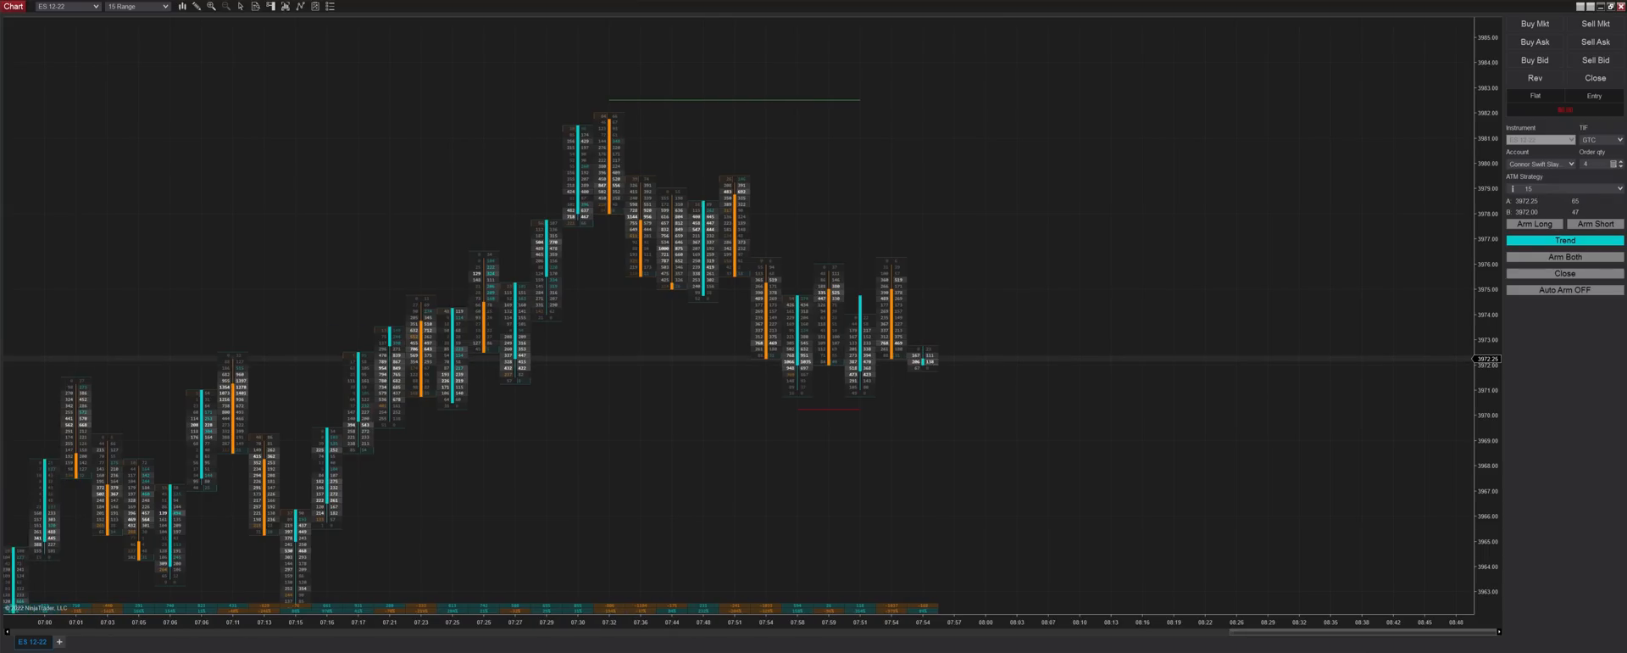
{"action": "left_click", "coordinate": [1563, 288]}
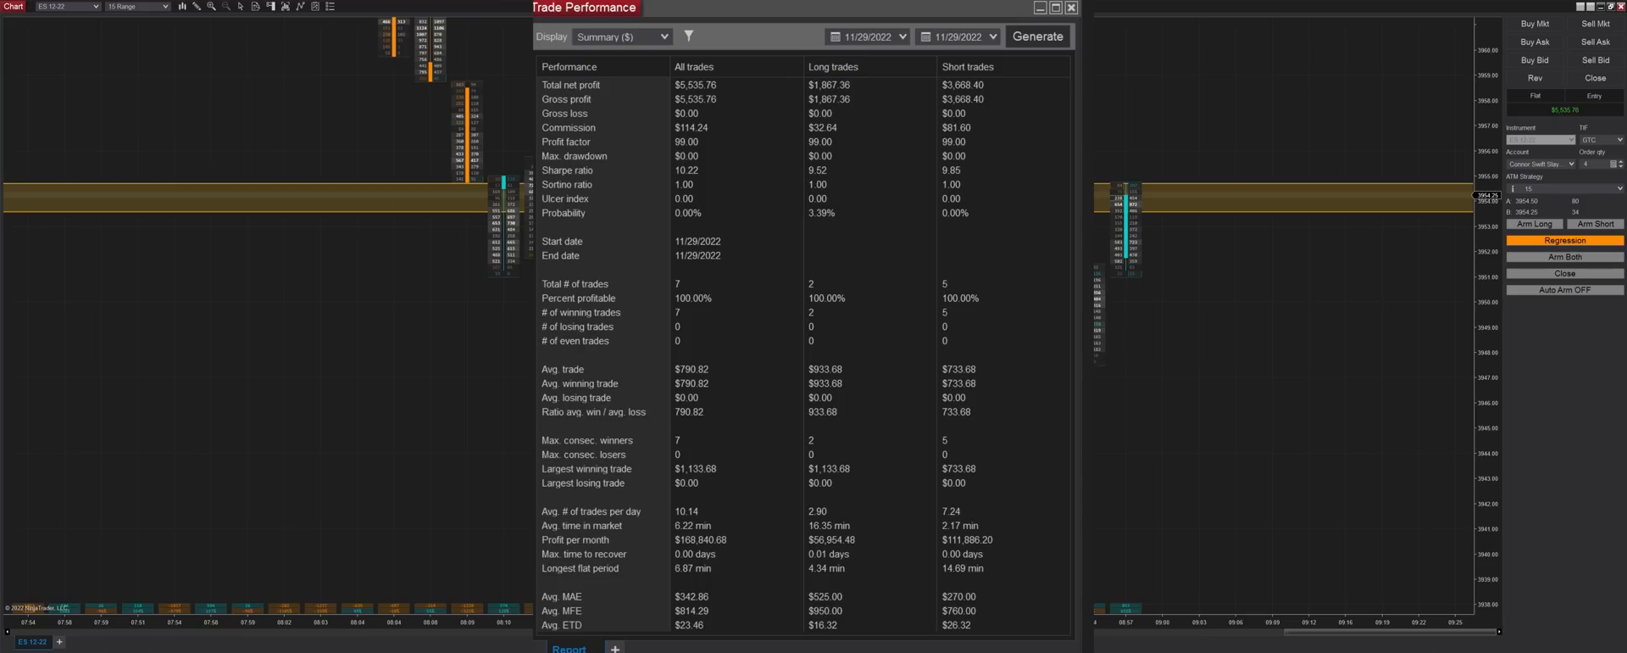
{"action": "left_click", "coordinate": [1070, 8]}
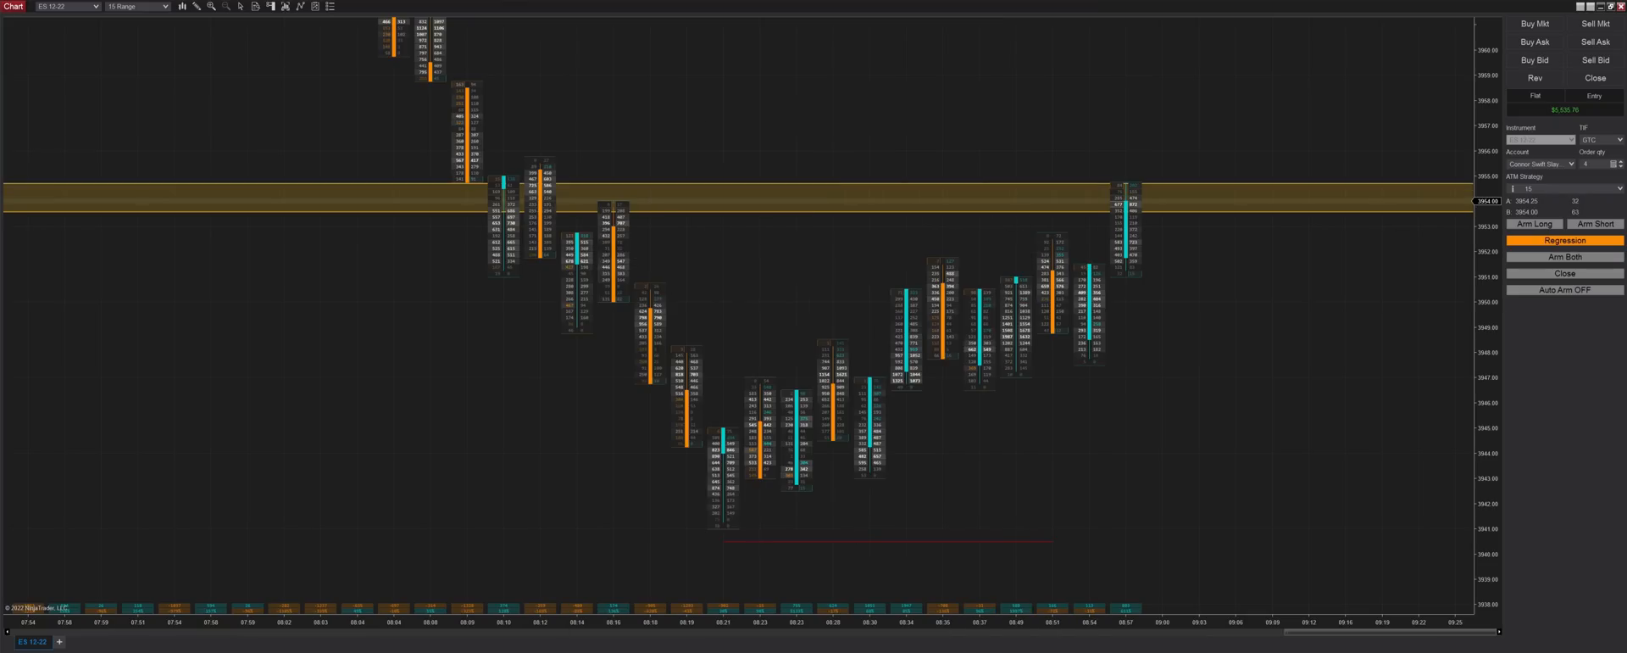